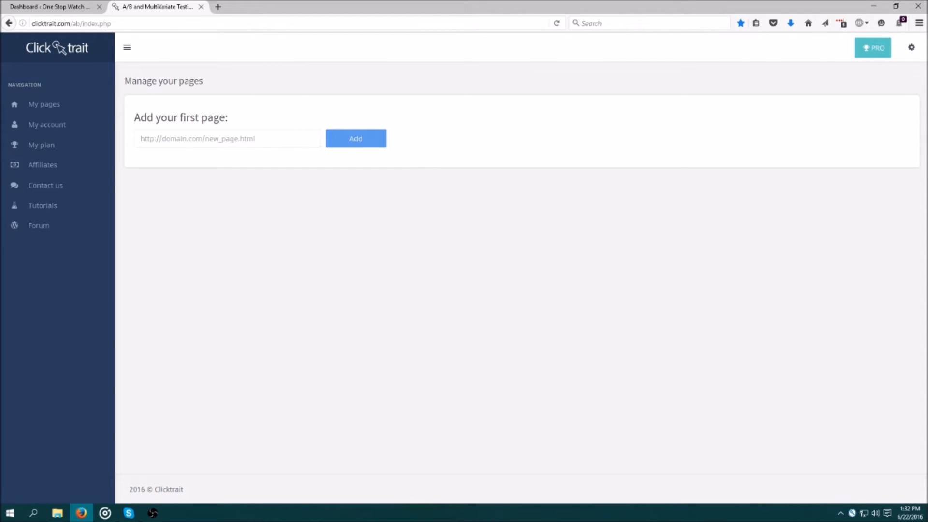
pyautogui.click(227, 138)
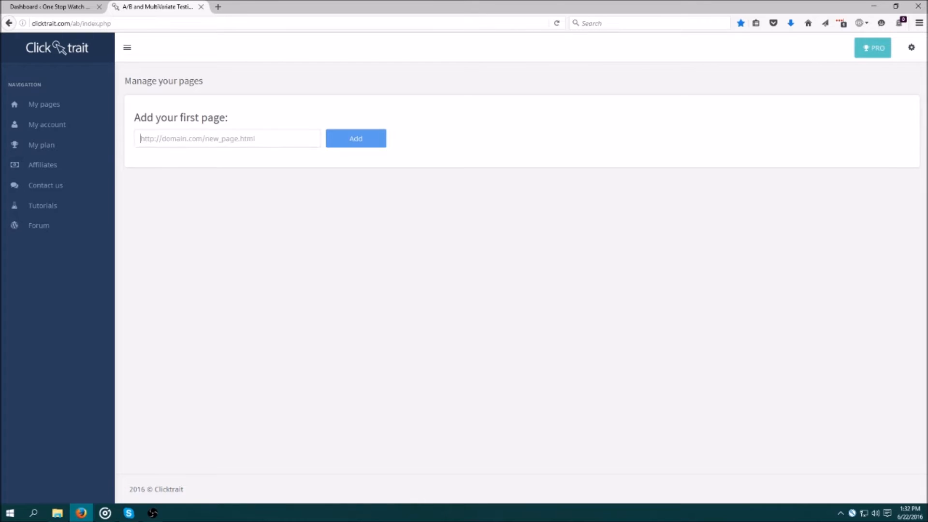
pyautogui.write('http://onestopwatchshop.com/tissot-watch/')
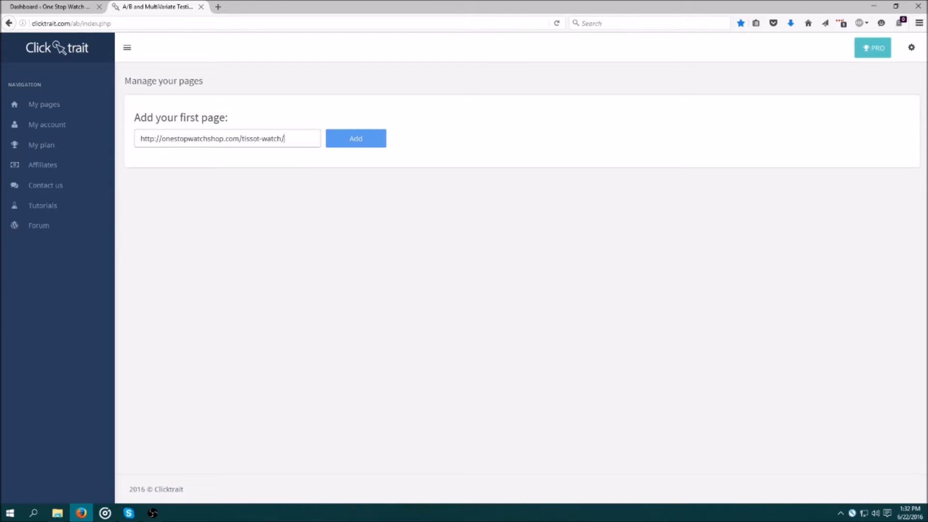
pyautogui.click(355, 139)
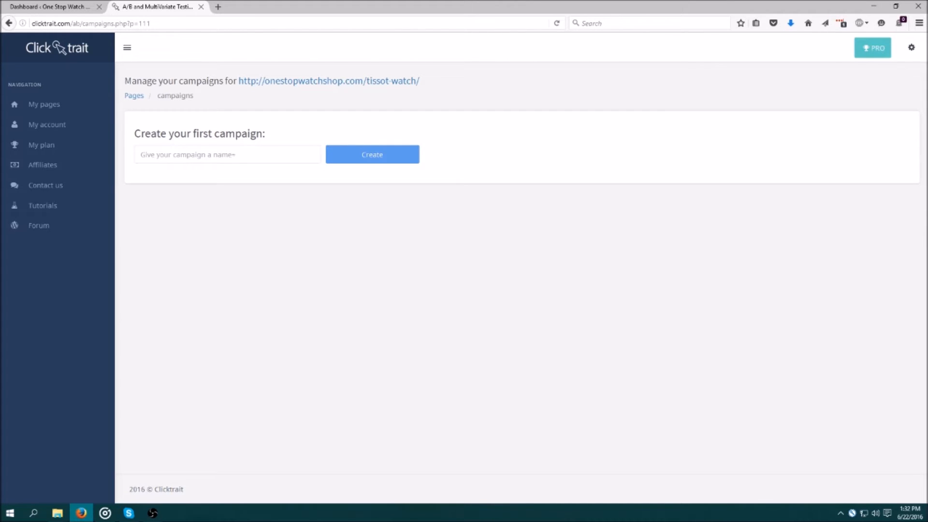
# Create a new campaign named 'CTA' for the Tissot watch page
pyautogui.click(227, 155)
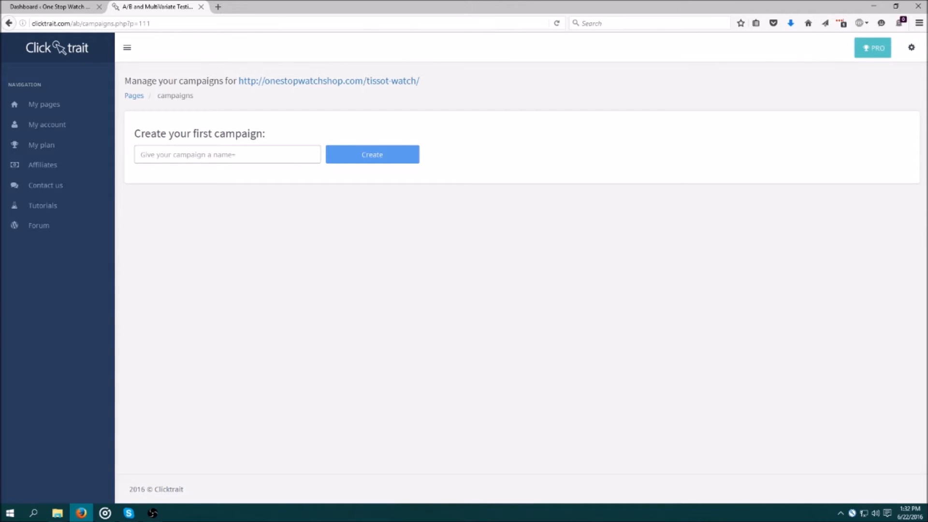
pyautogui.write('CTA')
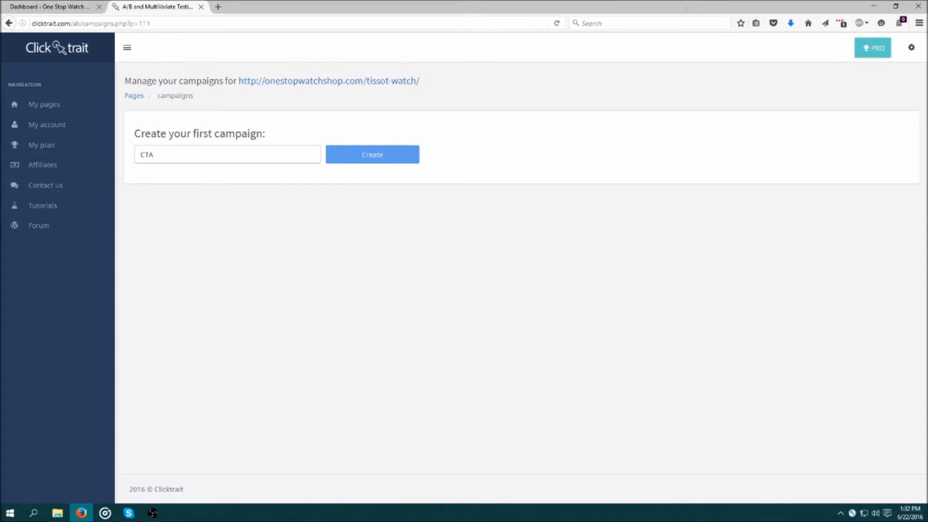
pyautogui.click(372, 154)
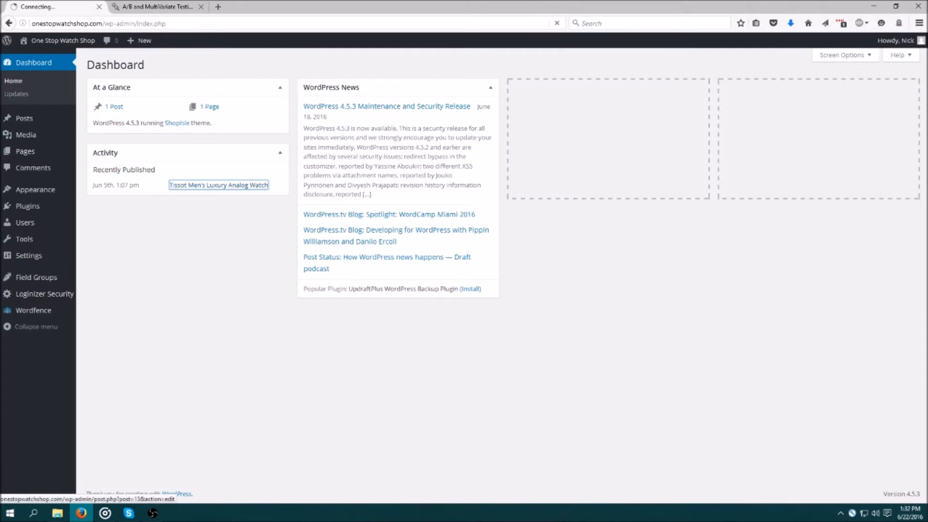
# Review the Tissot watch post in WordPress, then return to the Clicktrait editor
pyautogui.click(217, 185)
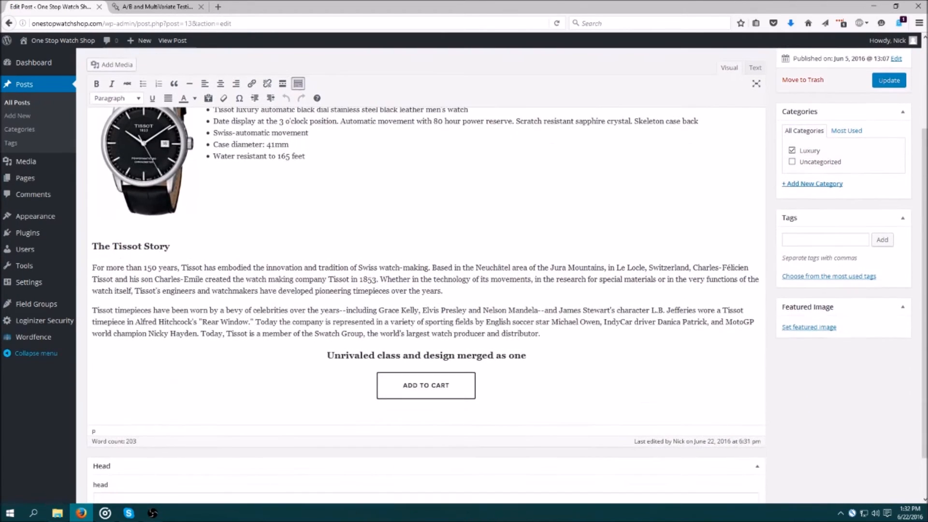
pyautogui.scroll(-3)
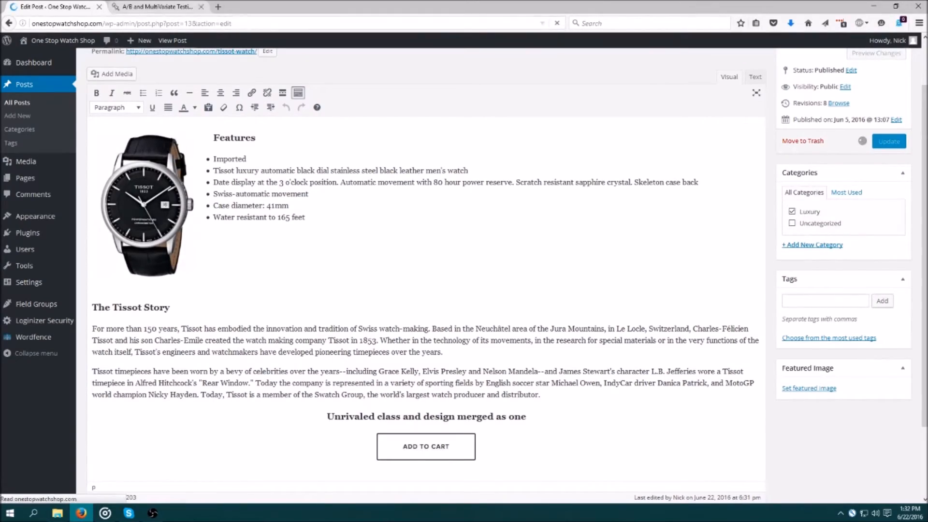
pyautogui.click(157, 7)
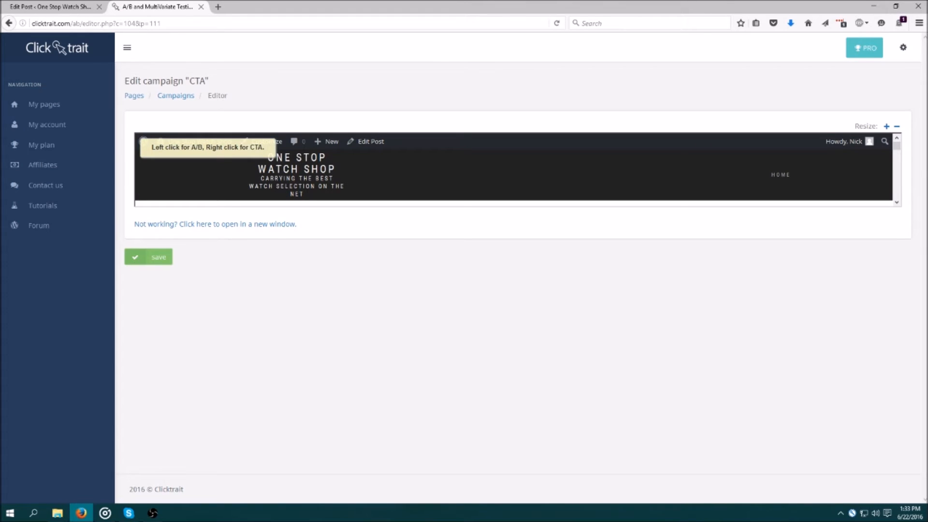
# Pick the 'Unrivaled class and design merged as one' headline as the A/B test element
pyautogui.click(887, 126)
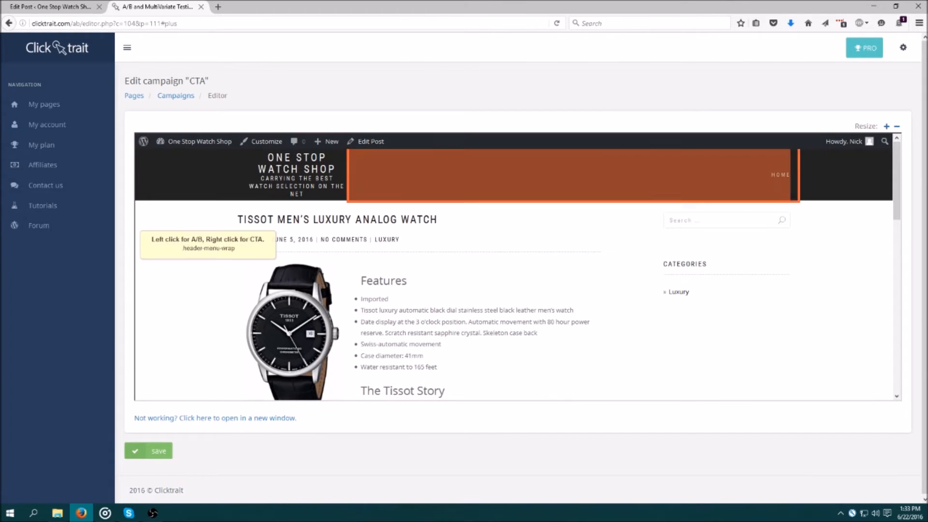
pyautogui.scroll(-3)
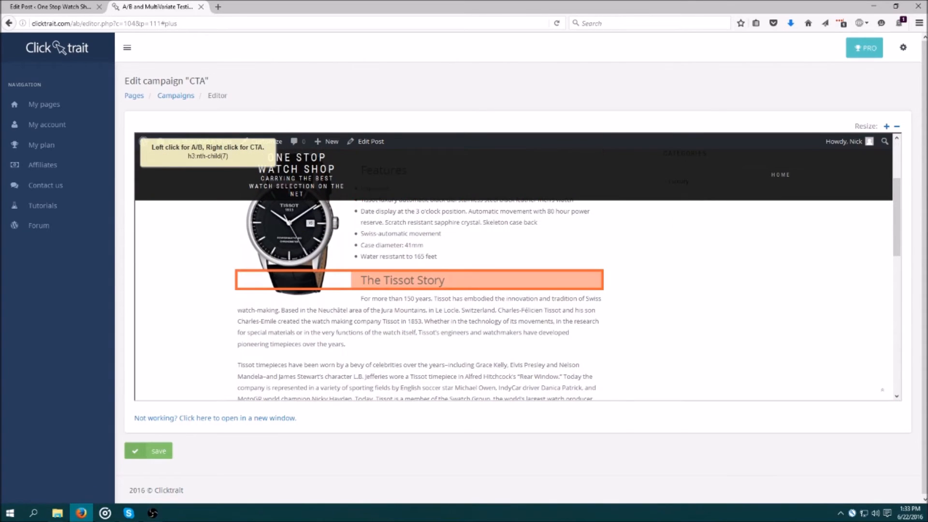
pyautogui.scroll(-3)
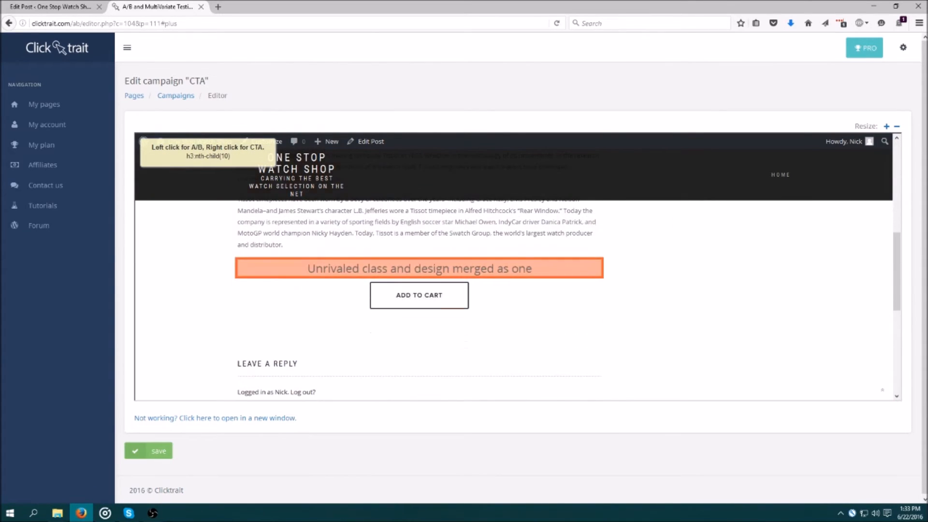
pyautogui.click(419, 268)
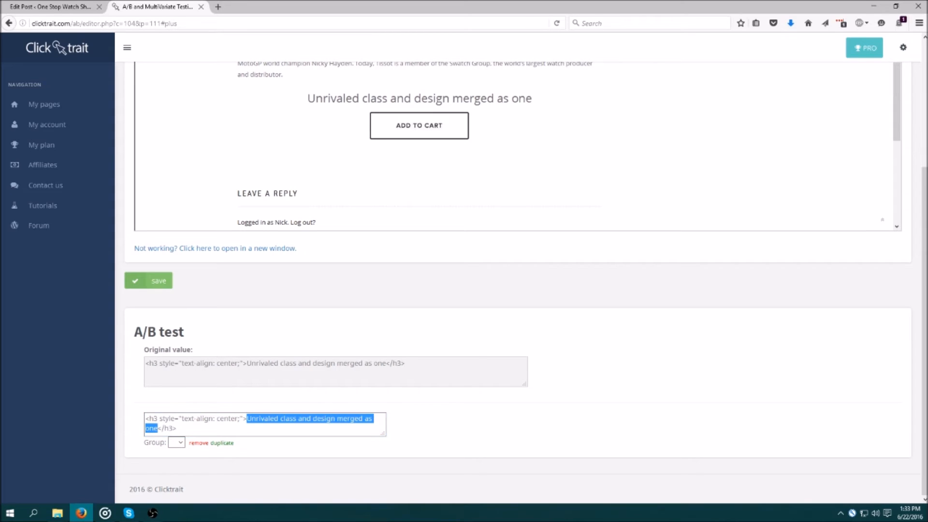
# Create variants 'The best watch for you' in group 1 and '...right now' in group 2
pyautogui.write('The best')
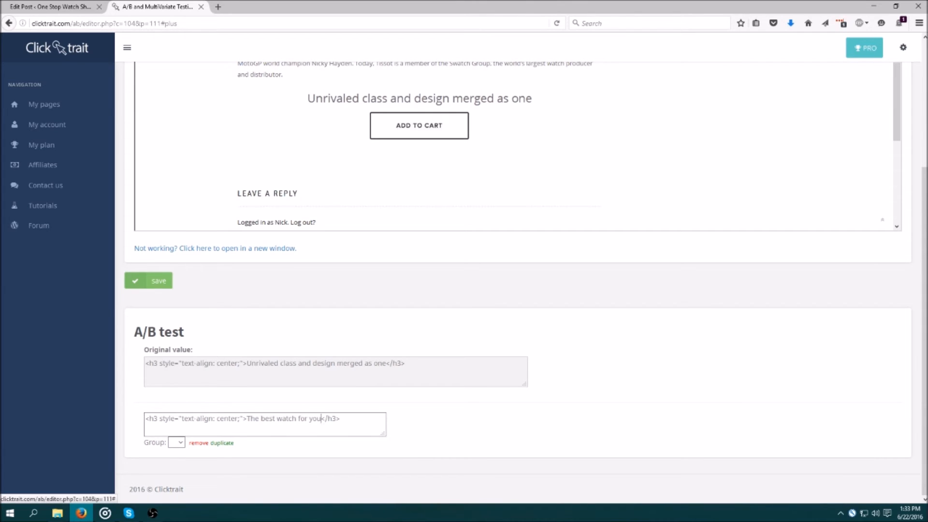
pyautogui.click(222, 443)
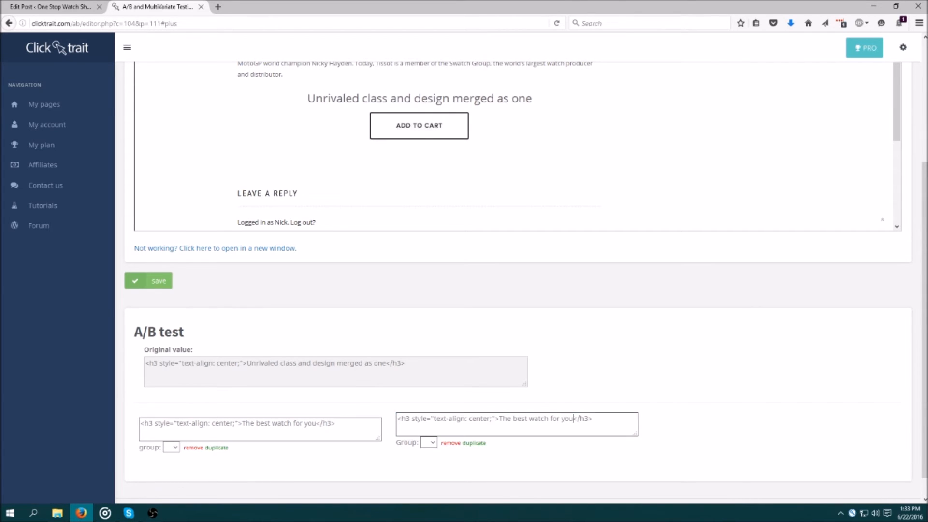
pyautogui.write('right no')
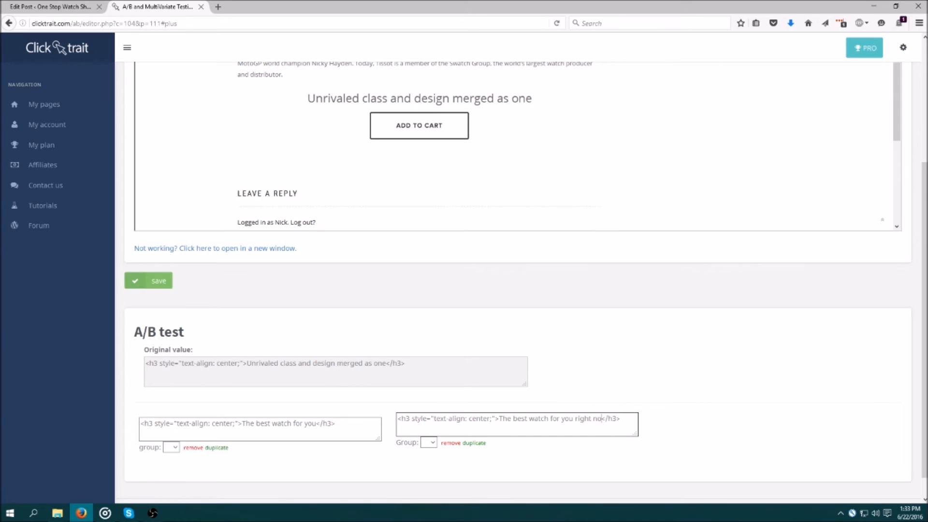
pyautogui.click(171, 446)
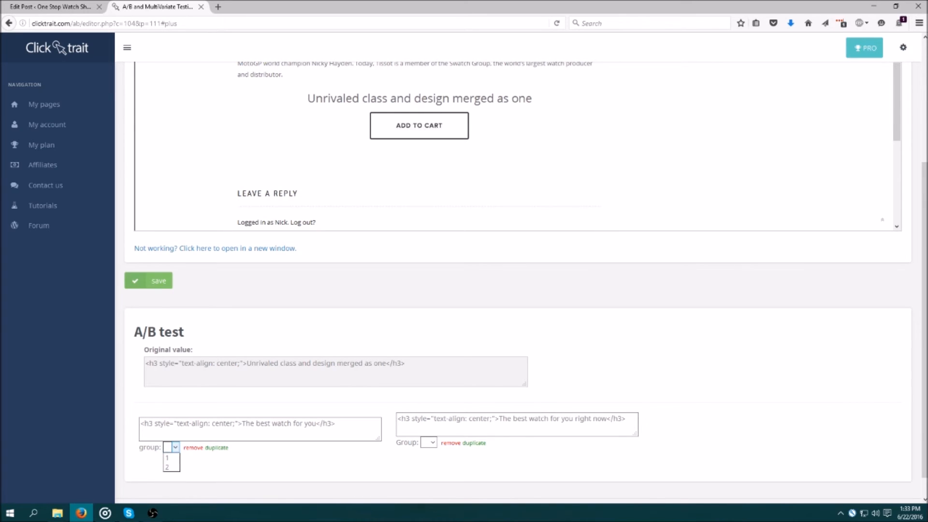
pyautogui.click(168, 457)
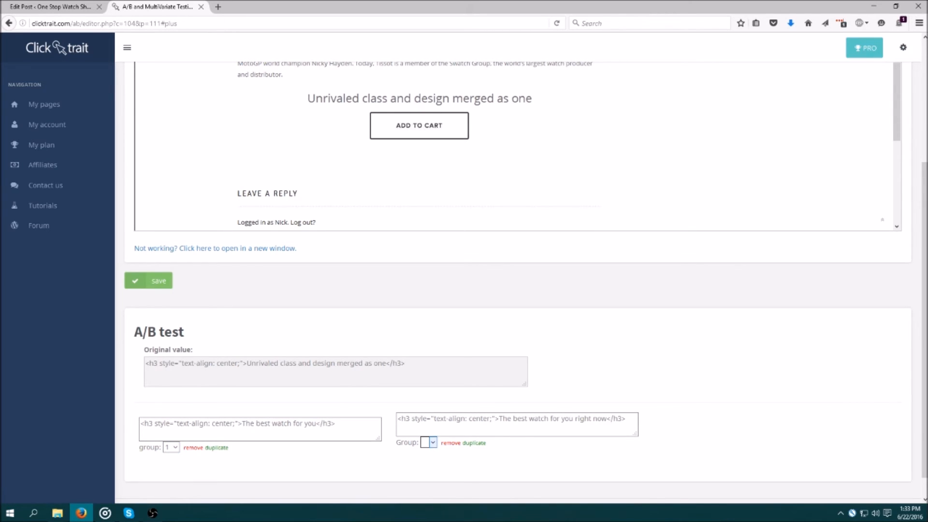
pyautogui.click(429, 442)
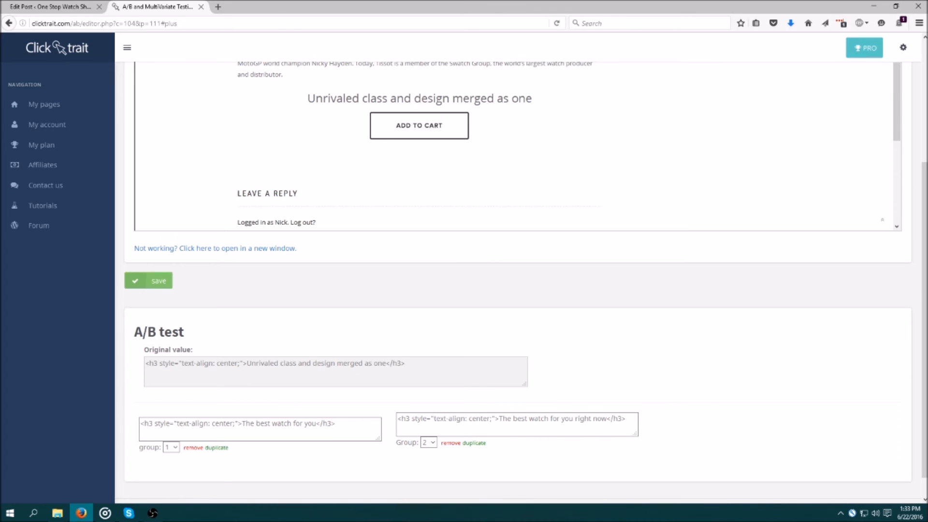
pyautogui.moveTo(418, 125)
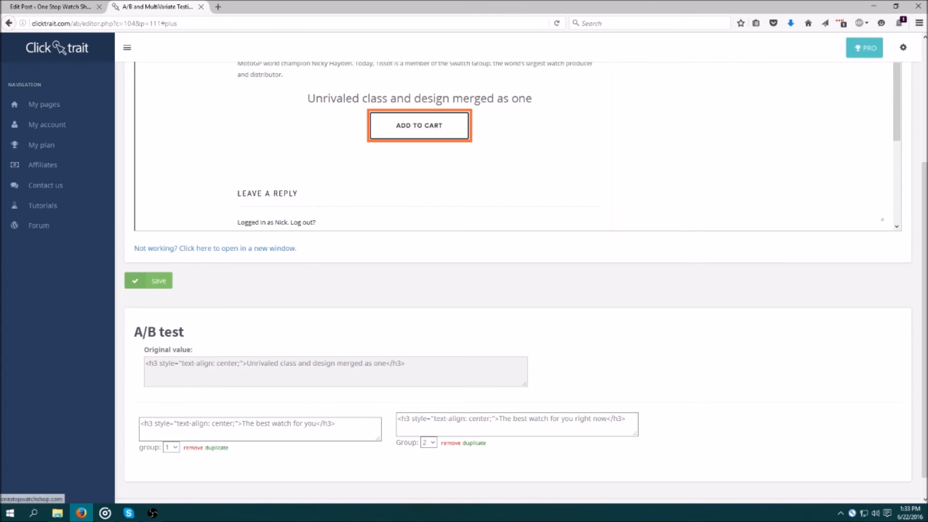
# Set ADD TO CART as conversion element, save the campaign and return to campaigns
pyautogui.scroll(-3)
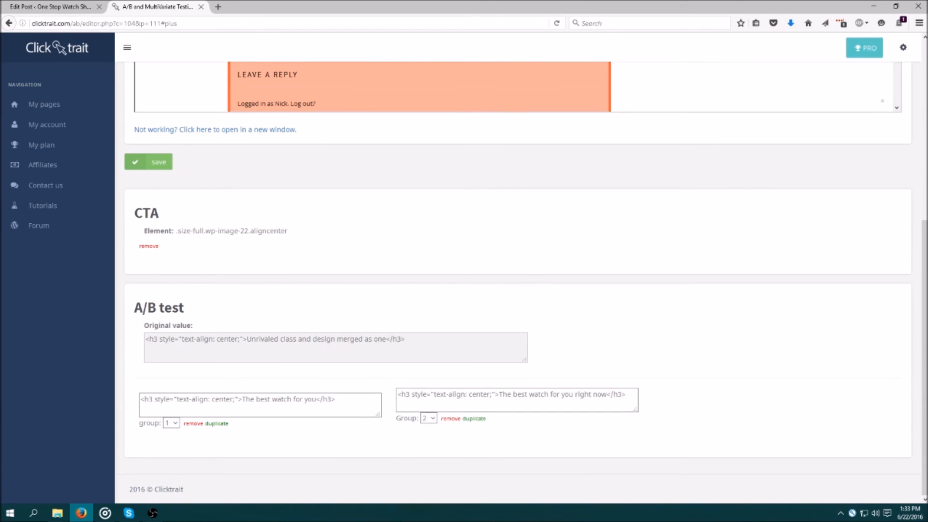
pyautogui.click(148, 162)
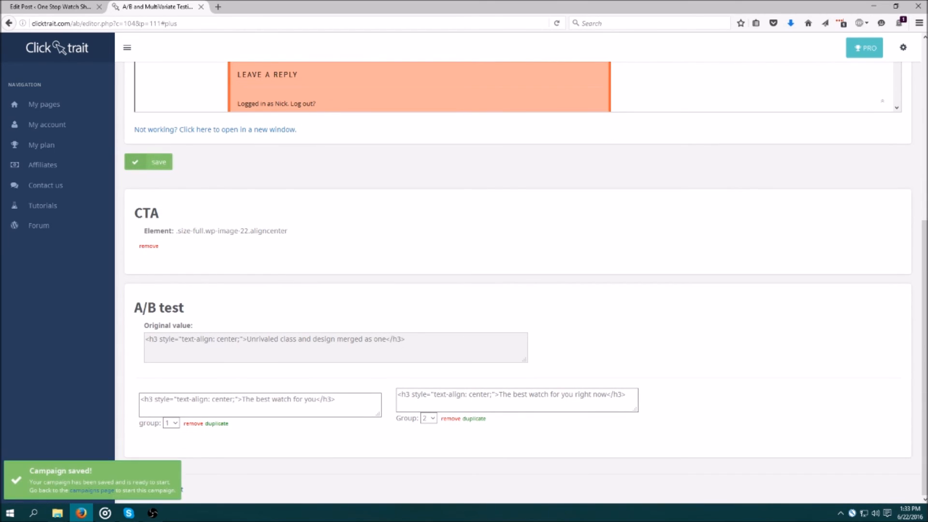
pyautogui.click(92, 490)
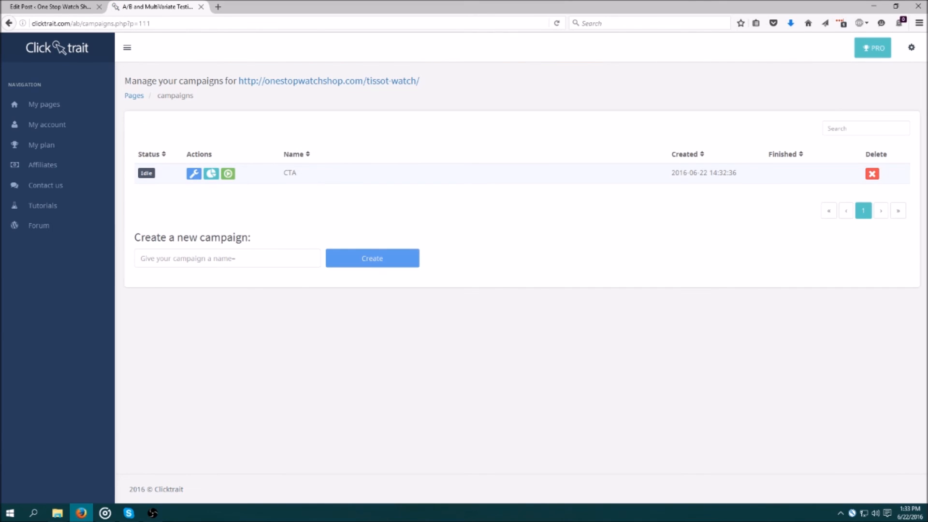
# Start the CTA campaign and confirm, making its status Active
pyautogui.click(228, 173)
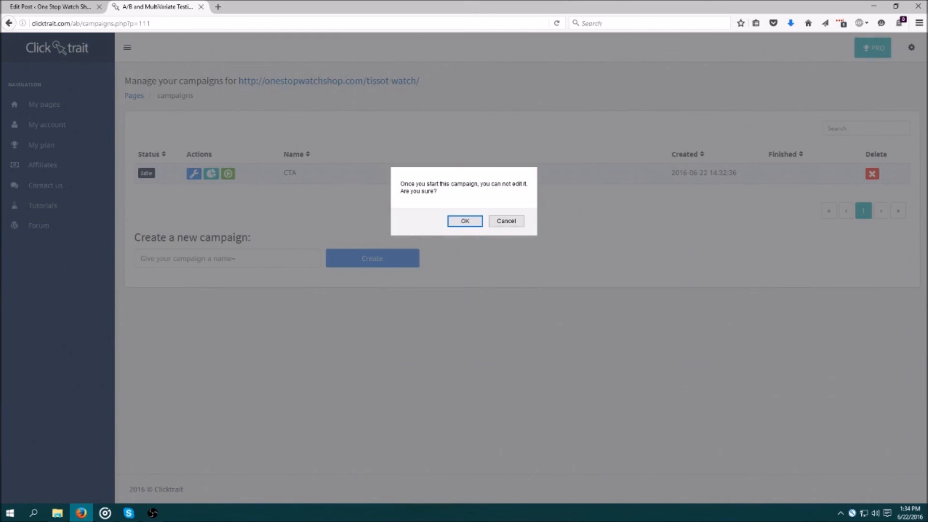
pyautogui.click(465, 221)
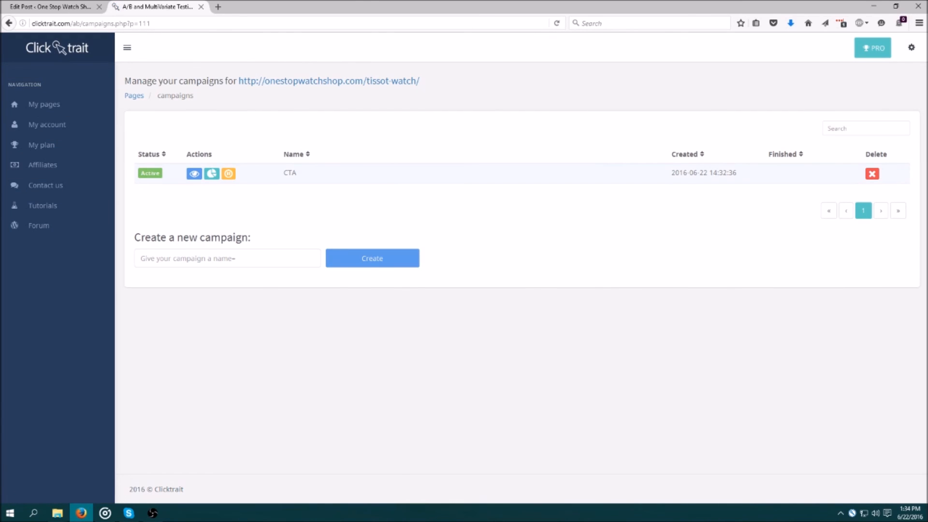